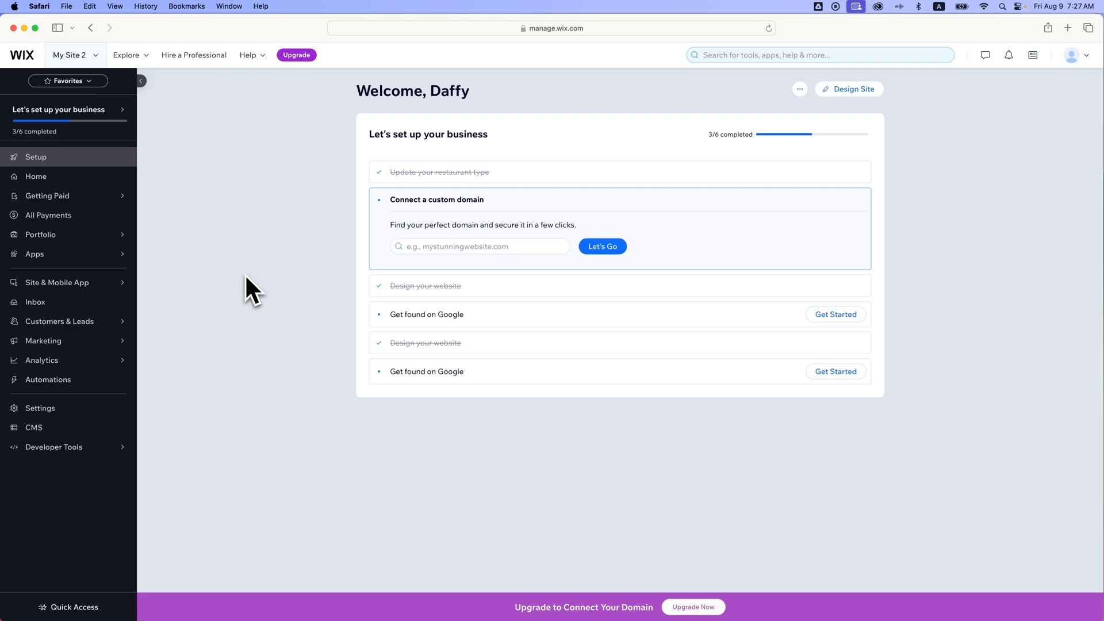
pyautogui.moveTo(190, 347)
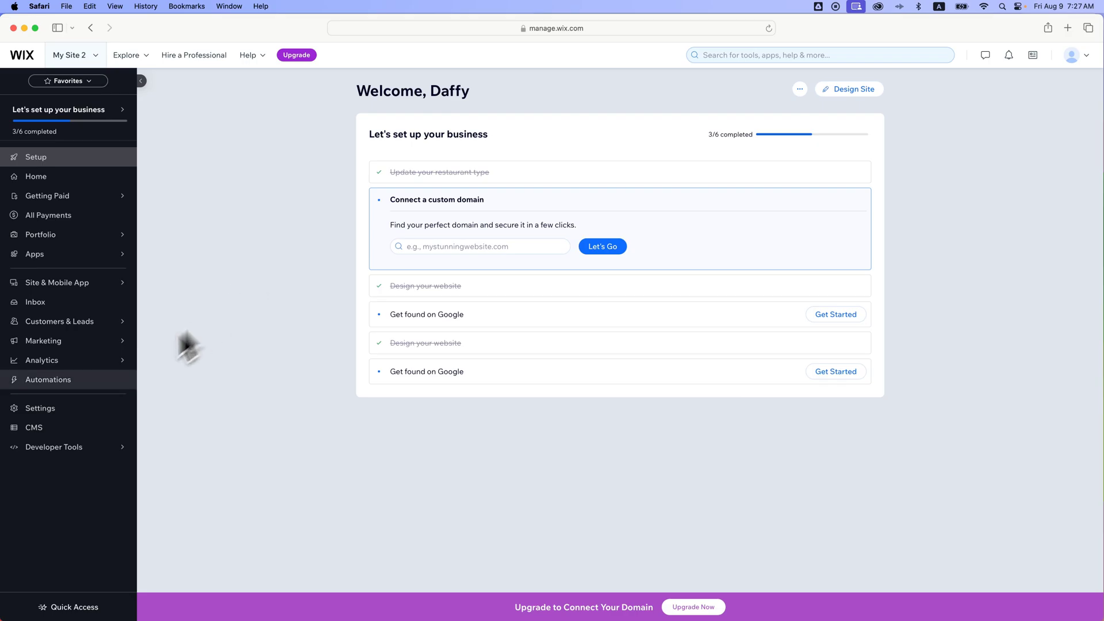
# - Go to the Settings page of the My Site 2 dashboard
pyautogui.click(39, 408)
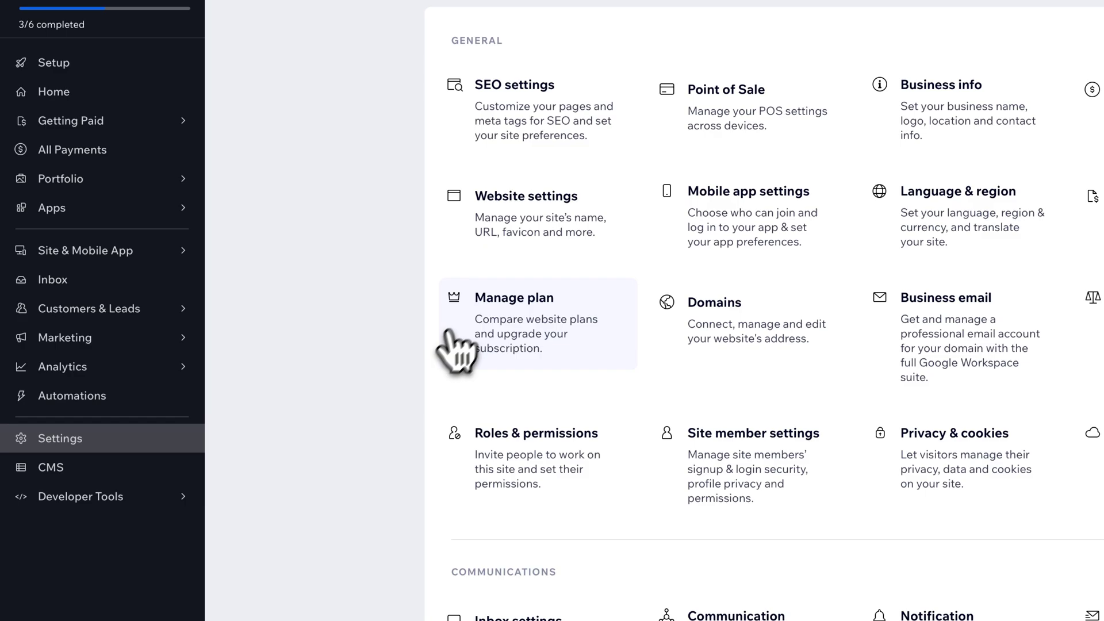
# - Show Website settings with the site address using the contact50437 prefix
pyautogui.click(525, 196)
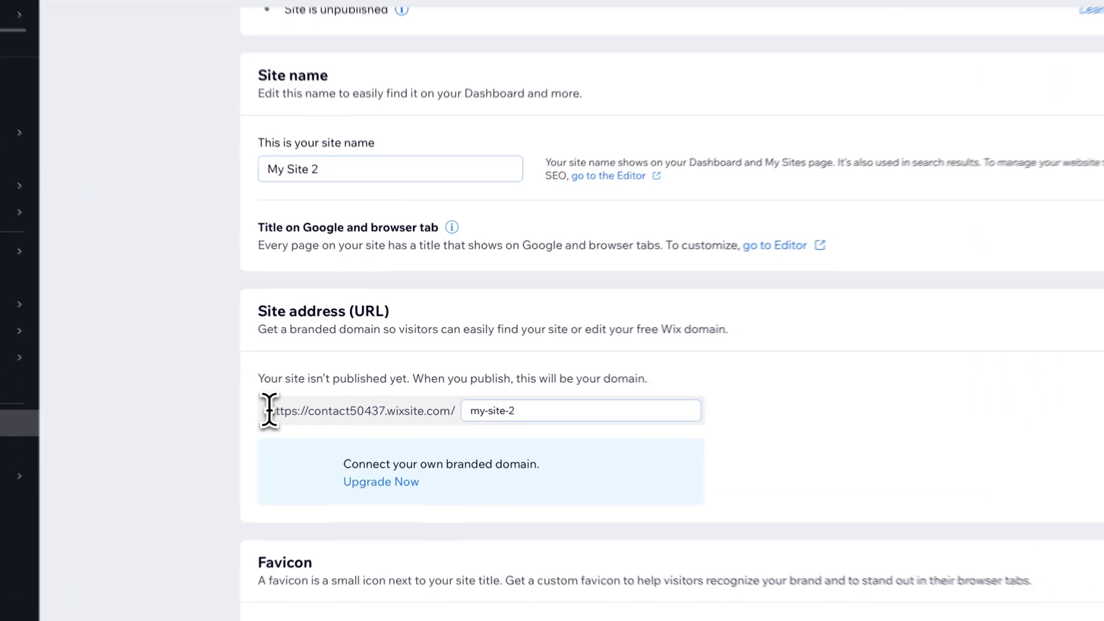
pyautogui.click(577, 411)
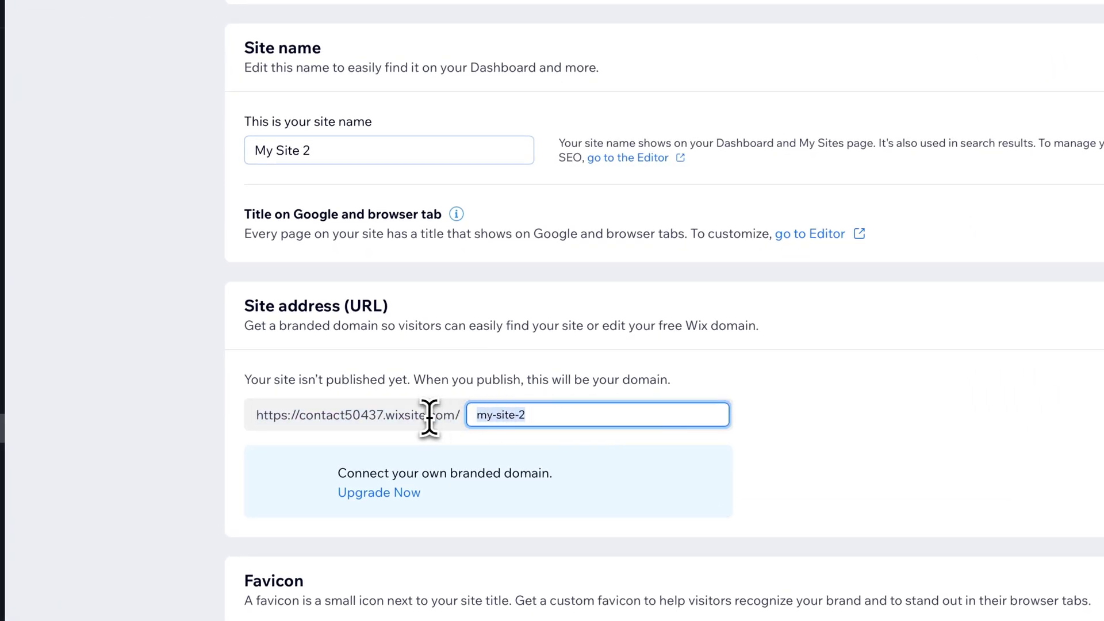
pyautogui.moveTo(422, 414)
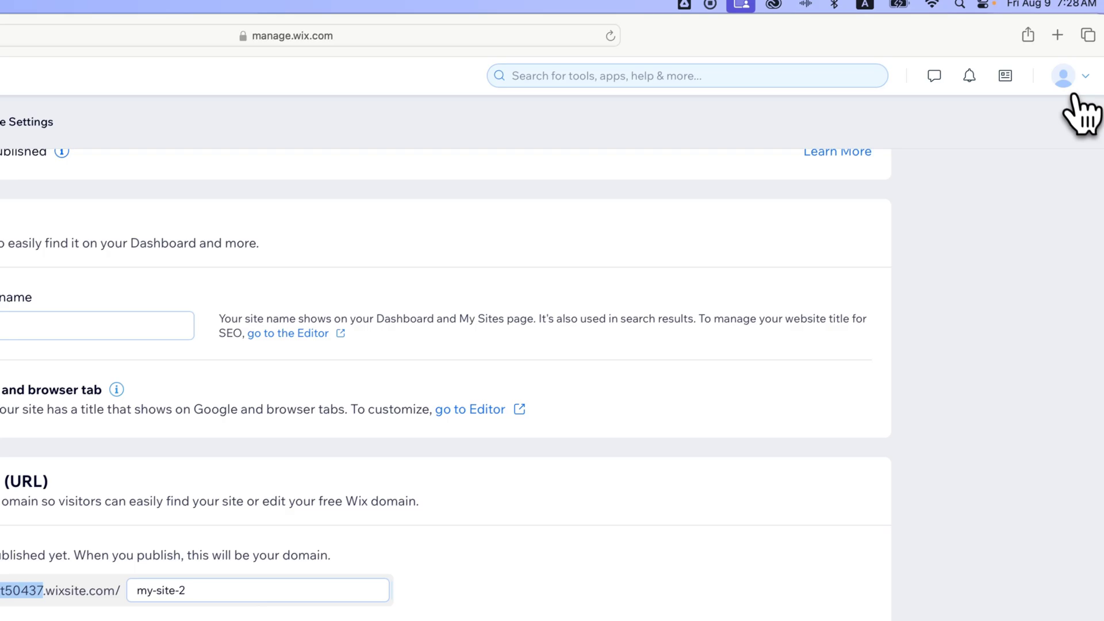
# - Reach Account Settings showing the Site URL prefix contact50437
pyautogui.click(1063, 76)
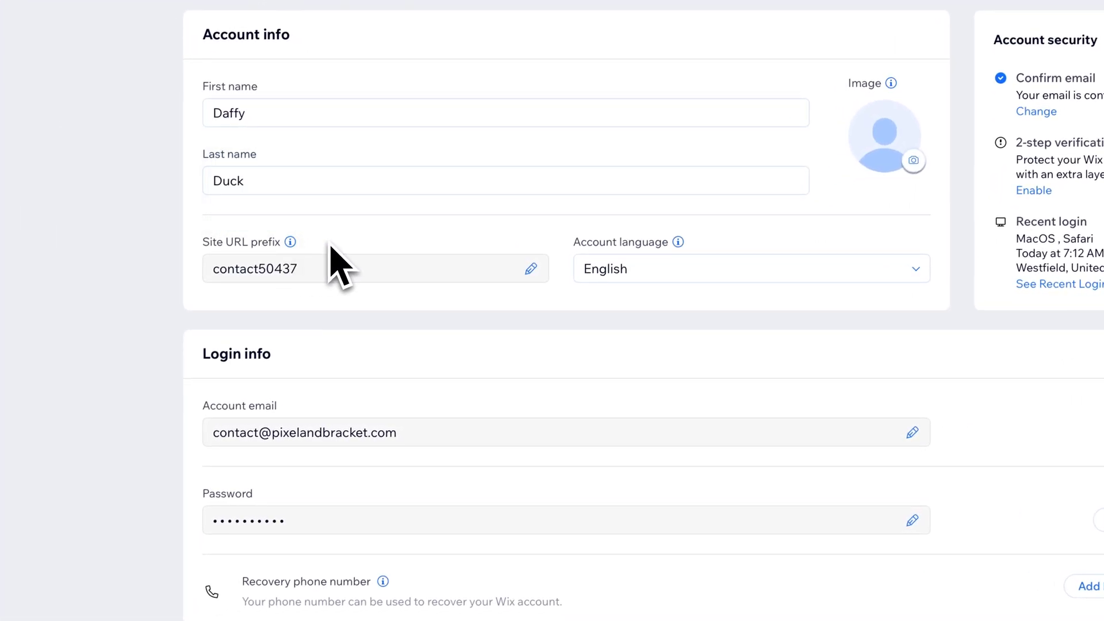
pyautogui.moveTo(292, 243)
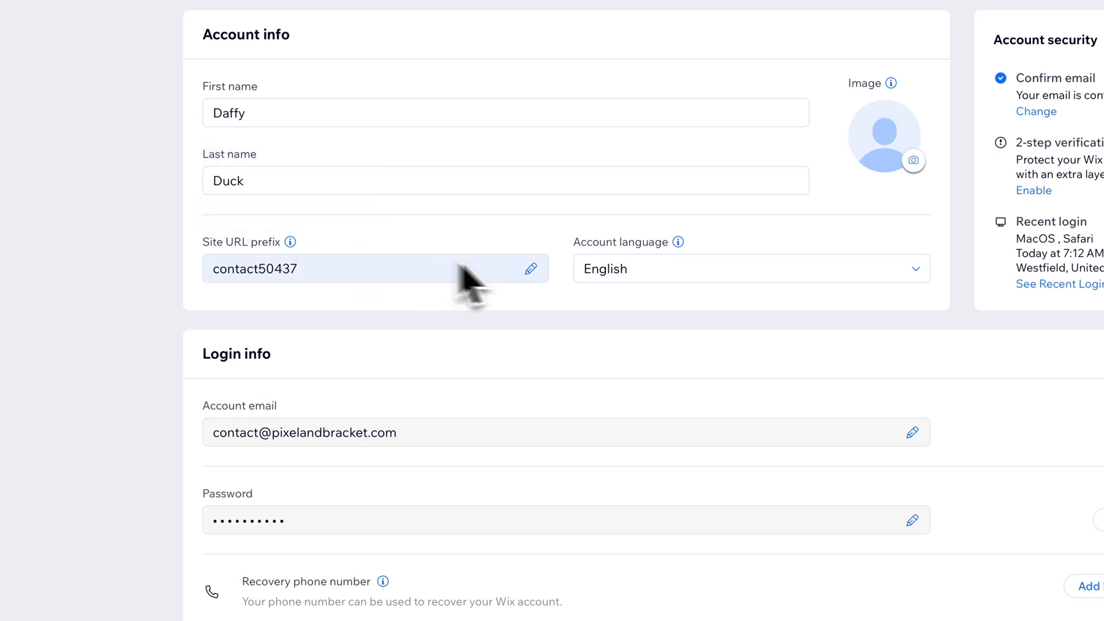
pyautogui.moveTo(541, 293)
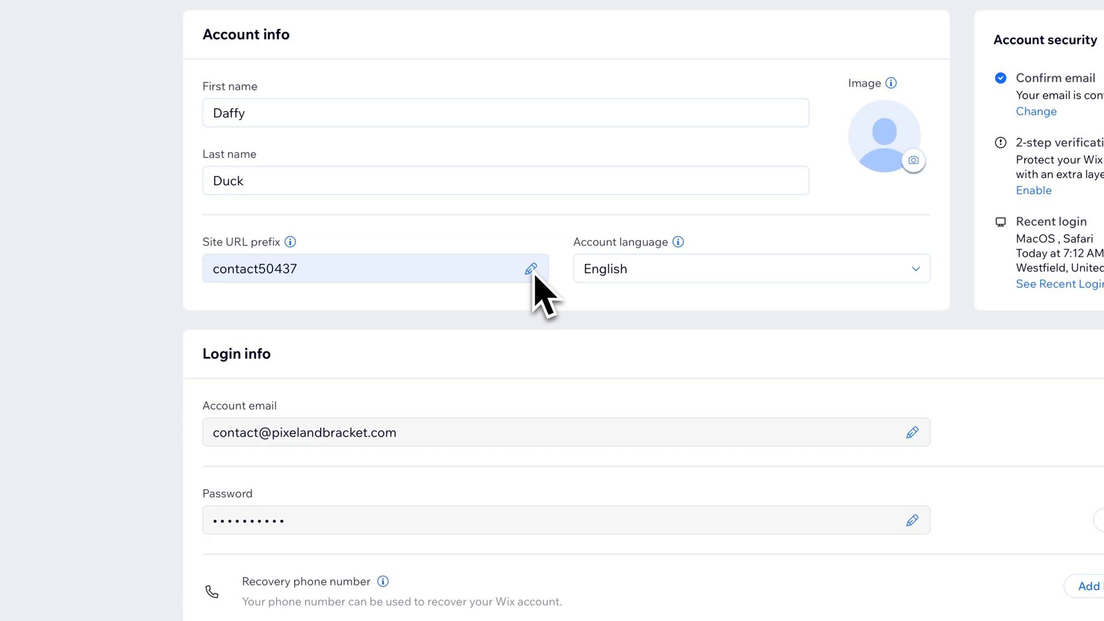
# - Replace the Site URL prefix contact50437 with mycoolsite123 and save it
pyautogui.click(530, 268)
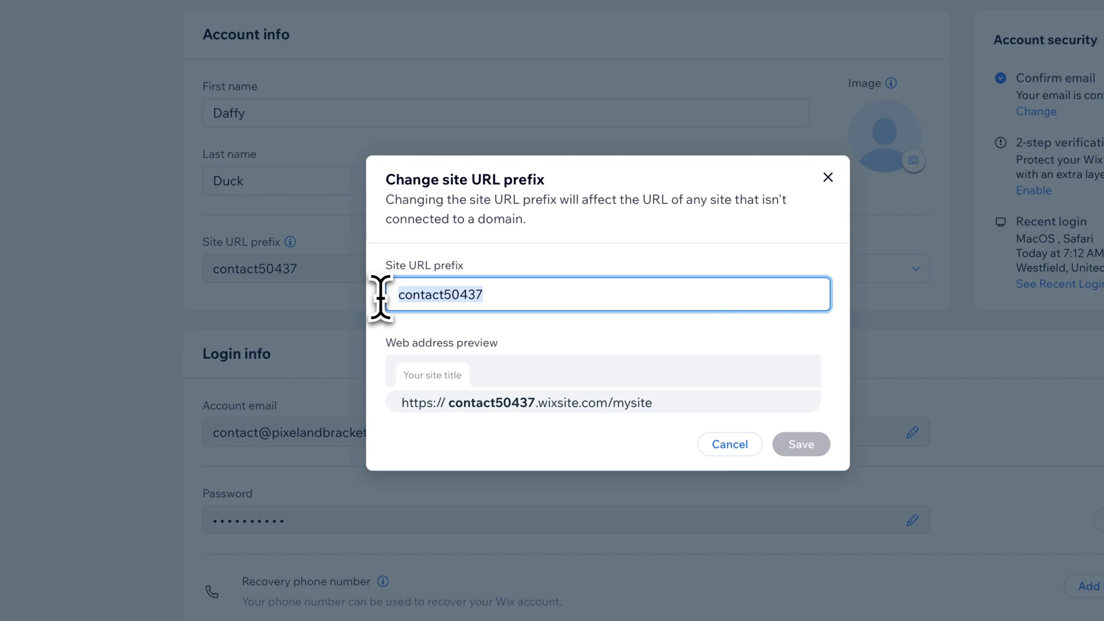
pyautogui.write('m')
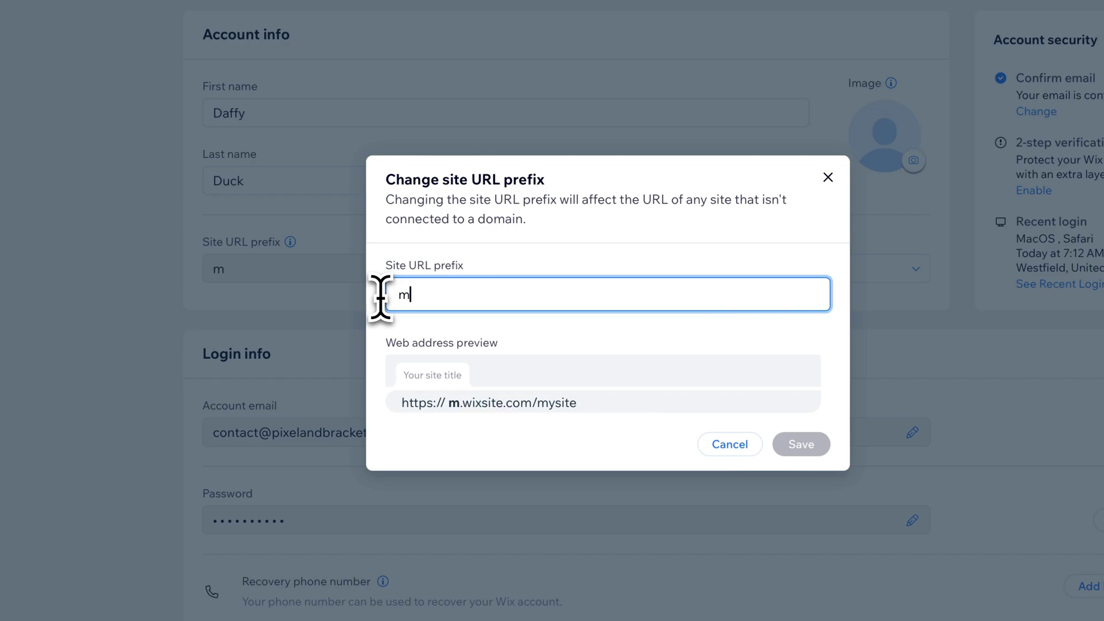
pyautogui.write('ycoolsite')
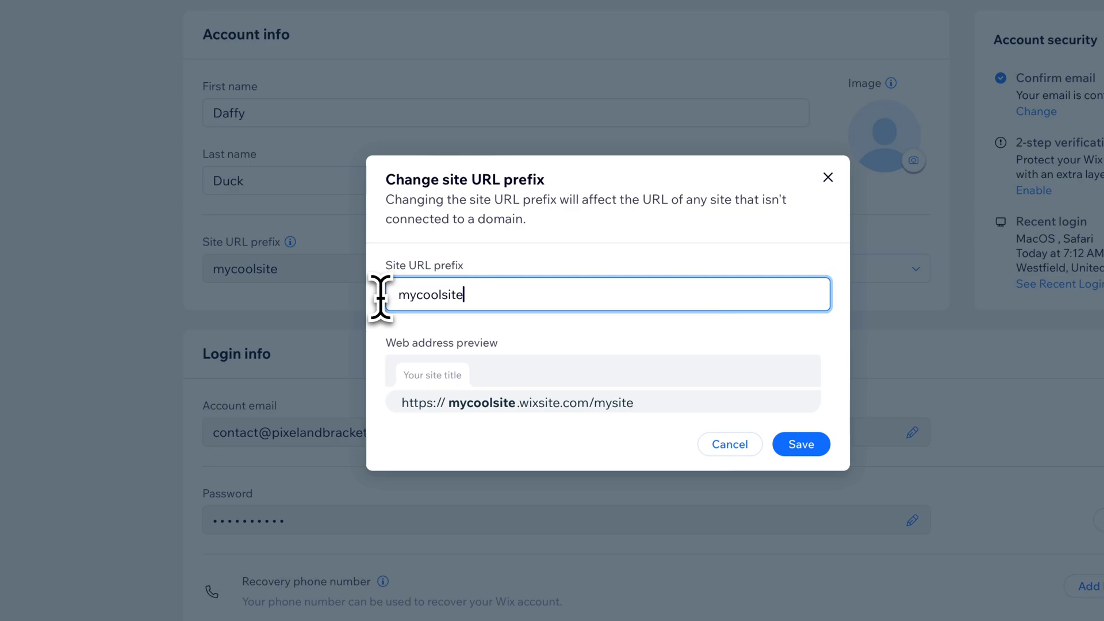
pyautogui.write('123')
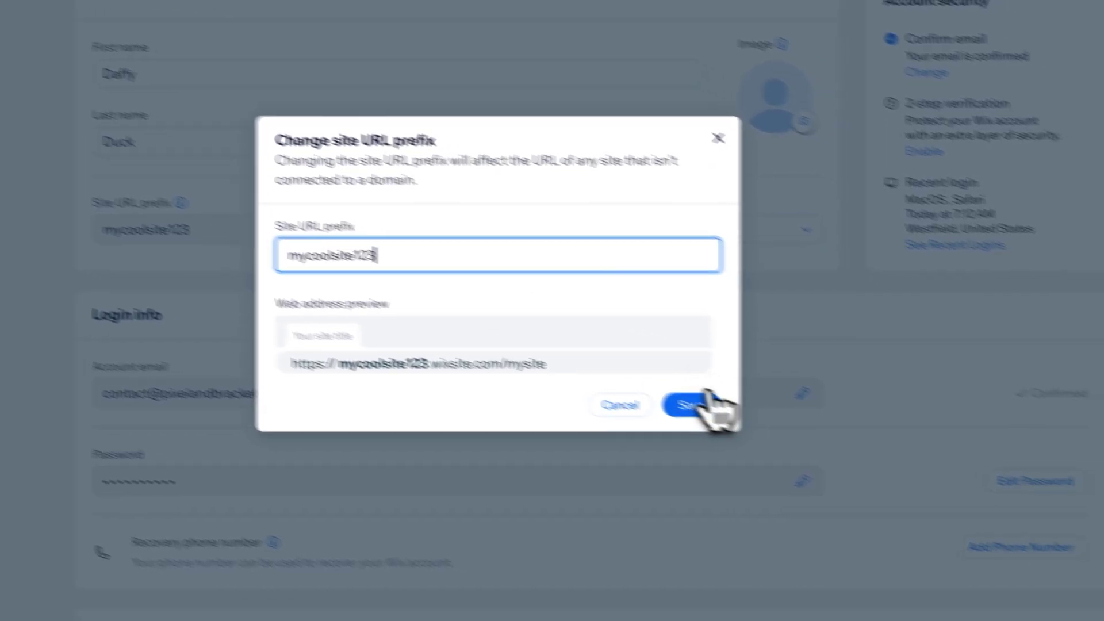
pyautogui.click(687, 405)
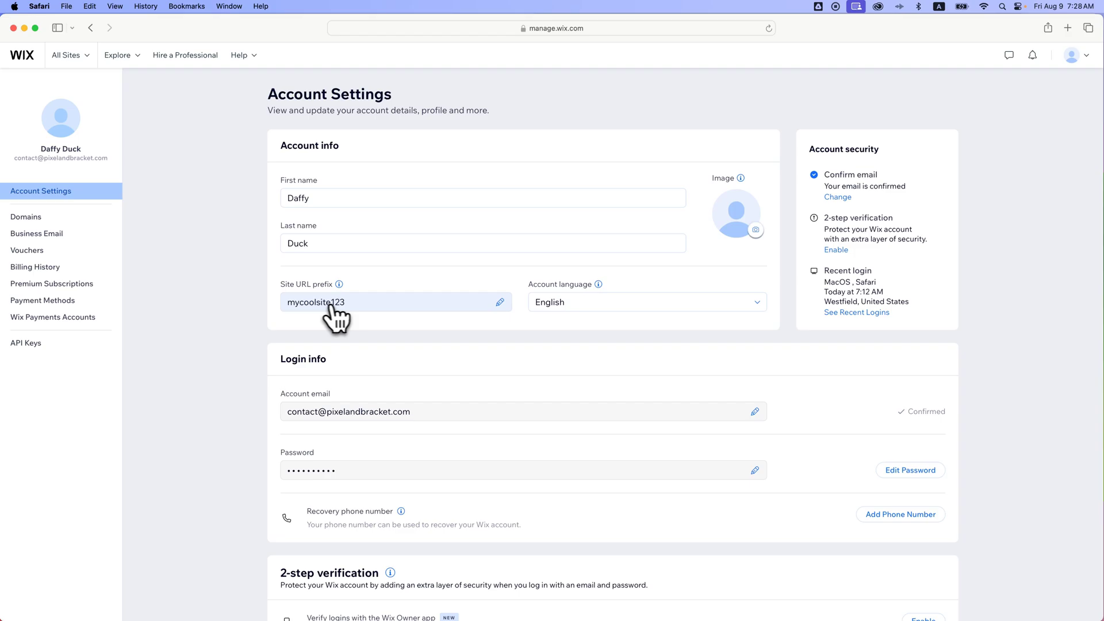
# - Return to My Site 2's Website settings, now showing the mycoolsite123 address prefix
pyautogui.click(66, 55)
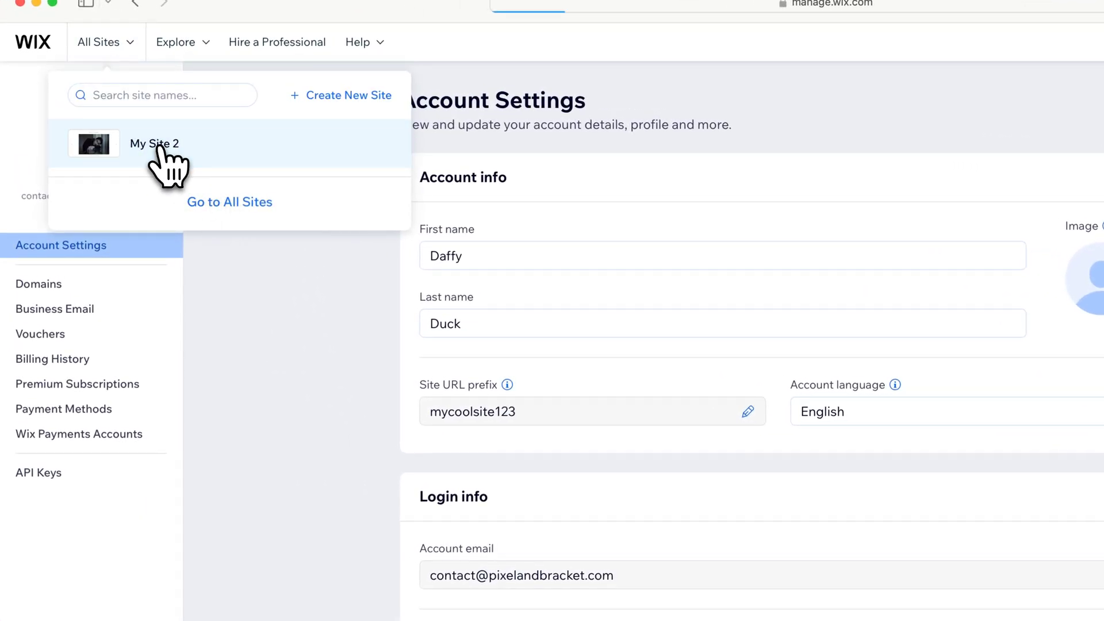
pyautogui.click(154, 144)
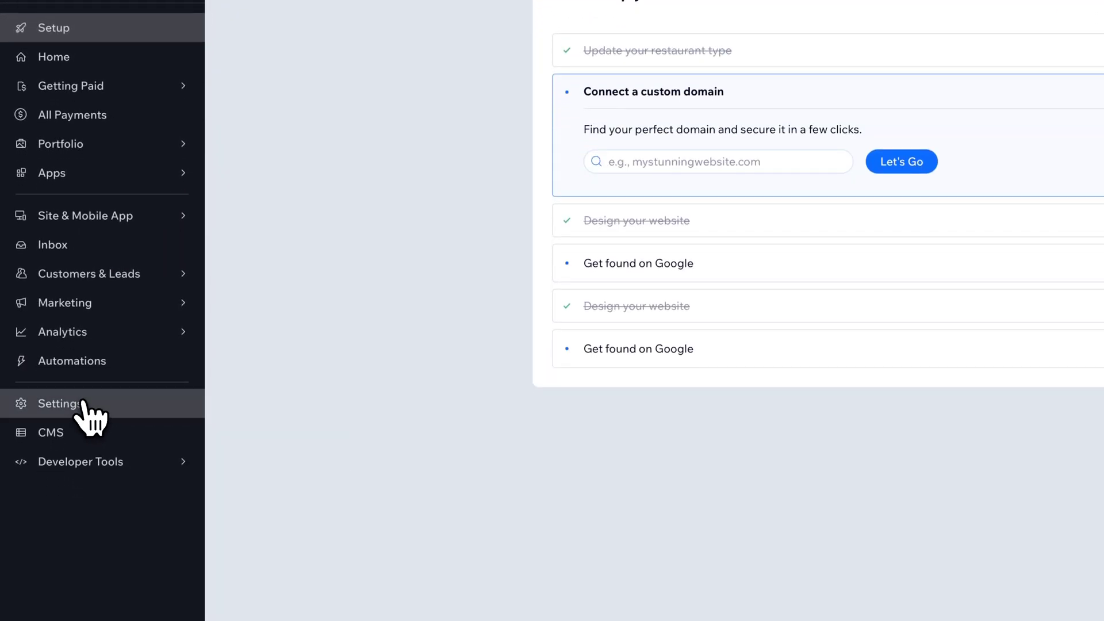
pyautogui.click(59, 404)
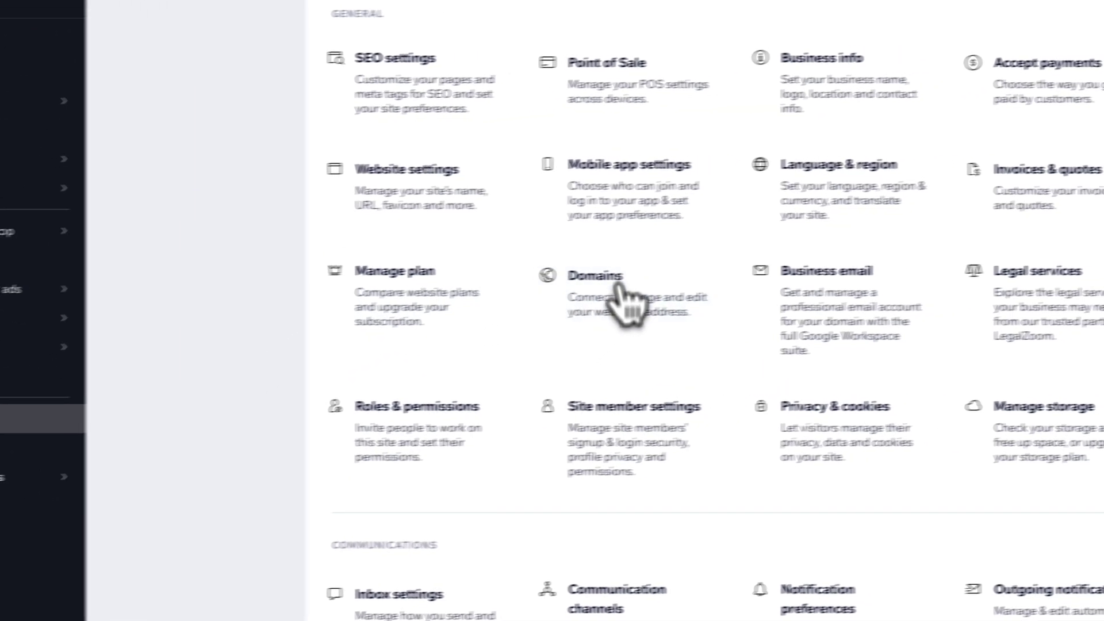
pyautogui.click(409, 169)
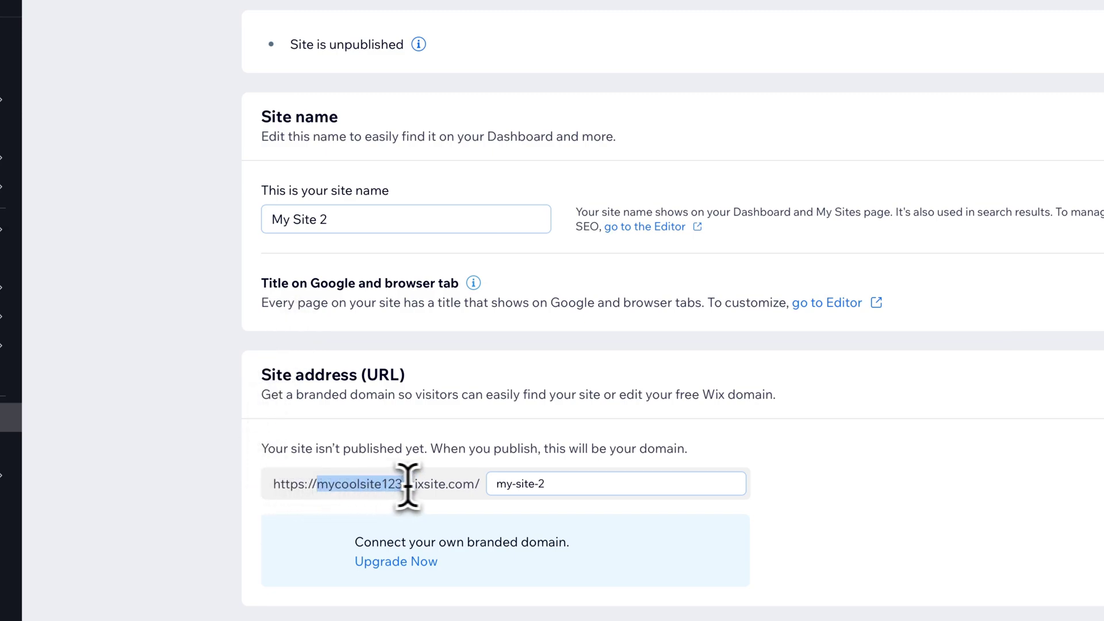
pyautogui.click(614, 484)
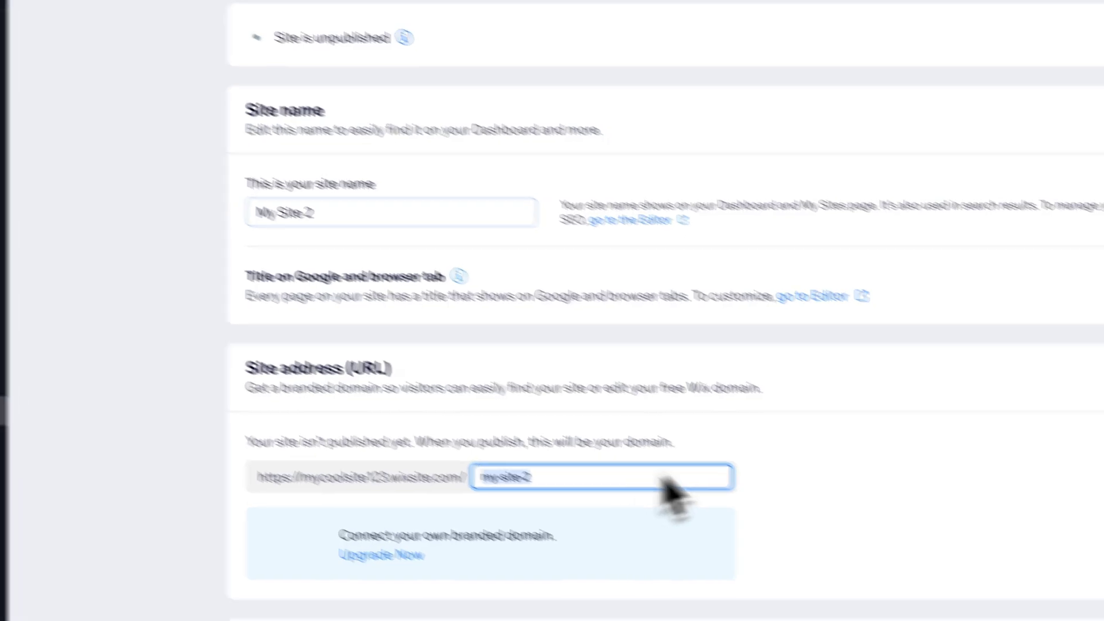
pyautogui.scroll(-3)
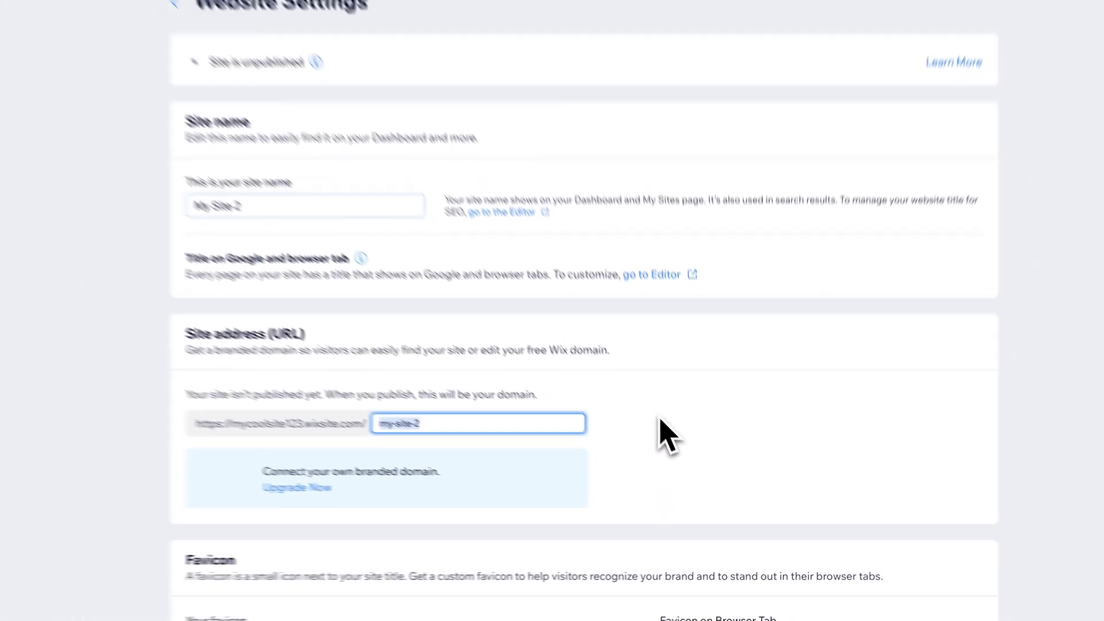